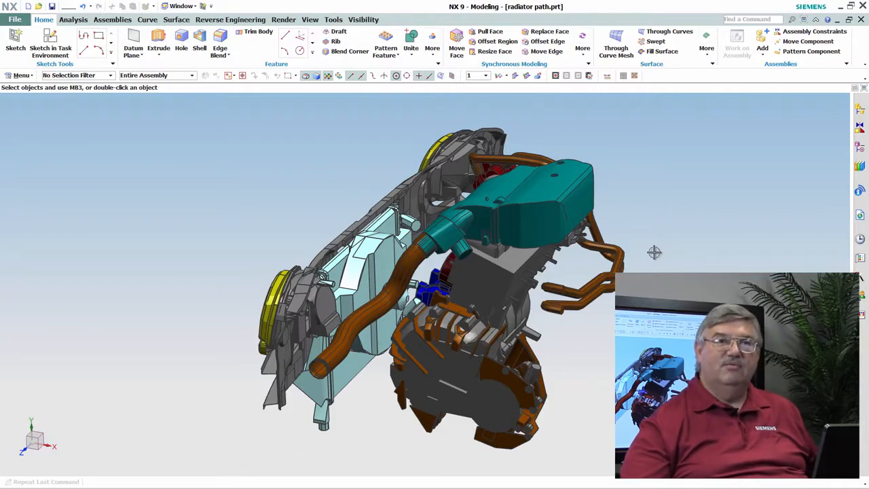
{"action": "mouse_move", "coordinate": [642, 255]}
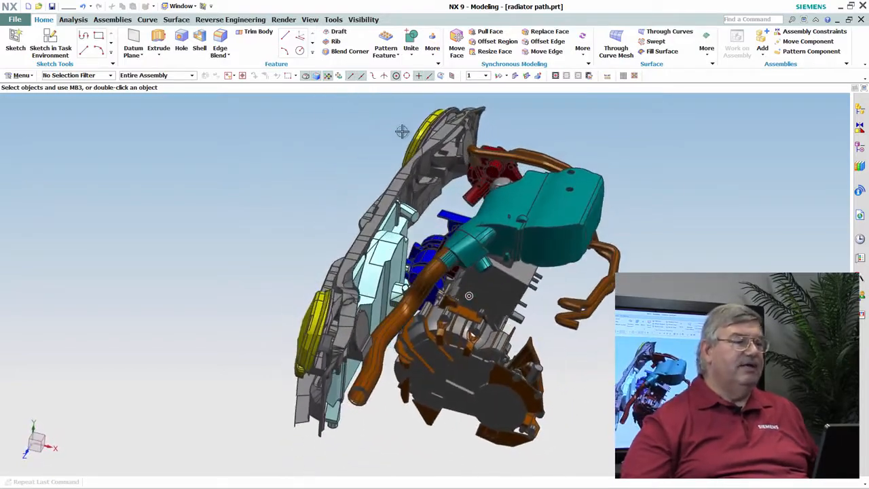
Step: Start a Move Component operation and pick the radiator for dynamic repositioning
{"action": "left_click", "coordinate": [807, 40]}
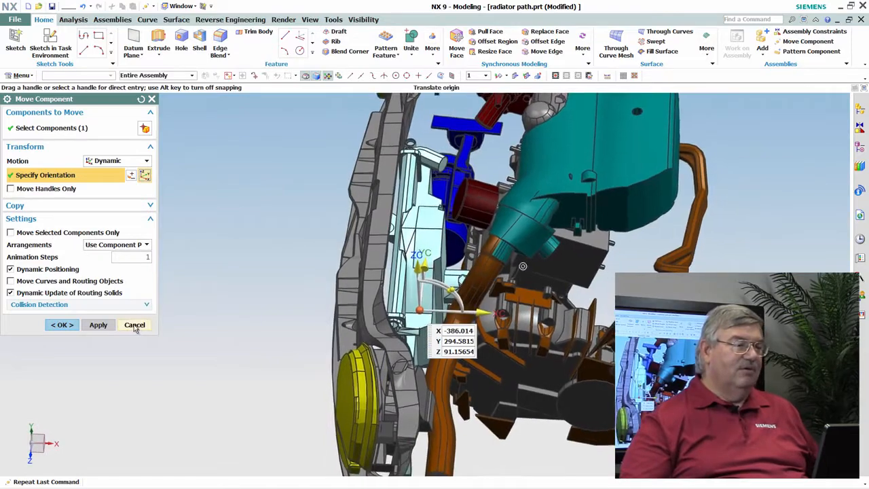
Step: Cancel the radiator move and enter the Assembly Sequence environment
{"action": "left_click", "coordinate": [134, 324]}
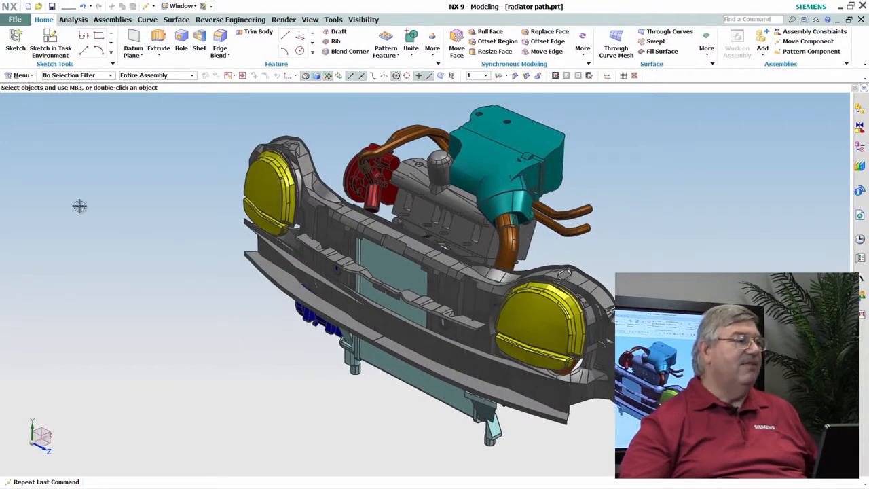
{"action": "left_click", "coordinate": [112, 19]}
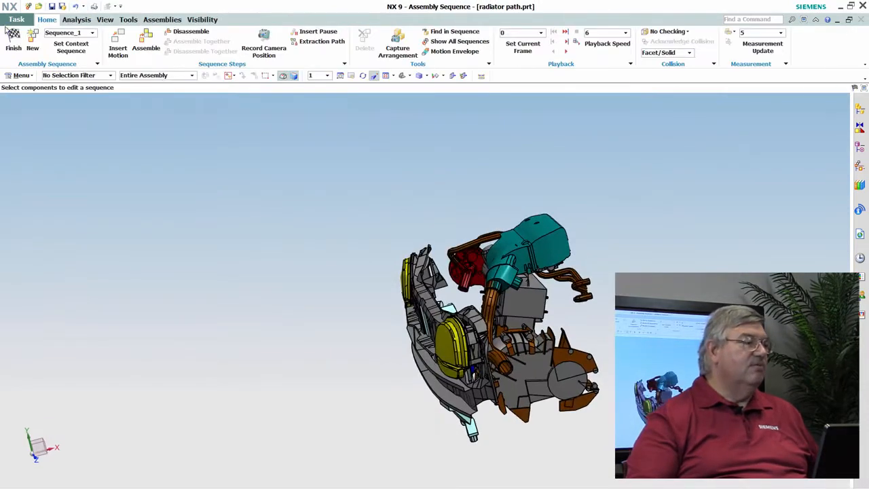
Step: Create Sequence_2 and begin an Extraction Path with the radiator at a valid start position
{"action": "left_click", "coordinate": [33, 47]}
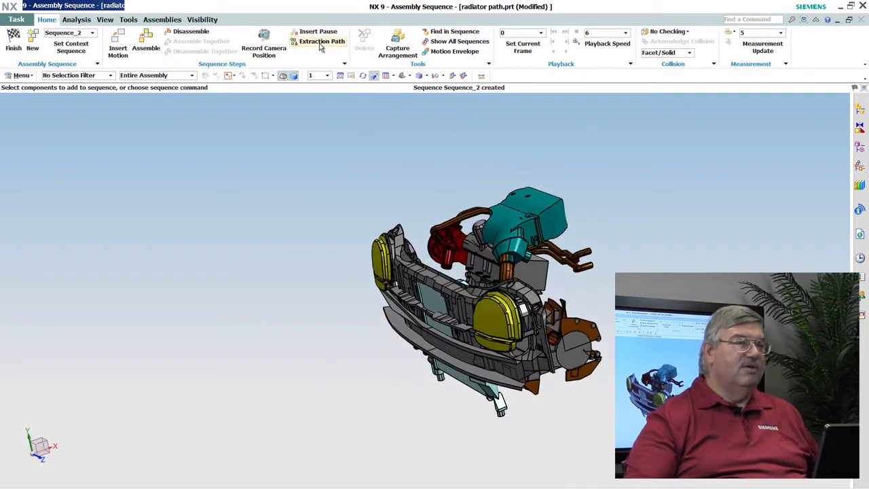
{"action": "left_click", "coordinate": [322, 42]}
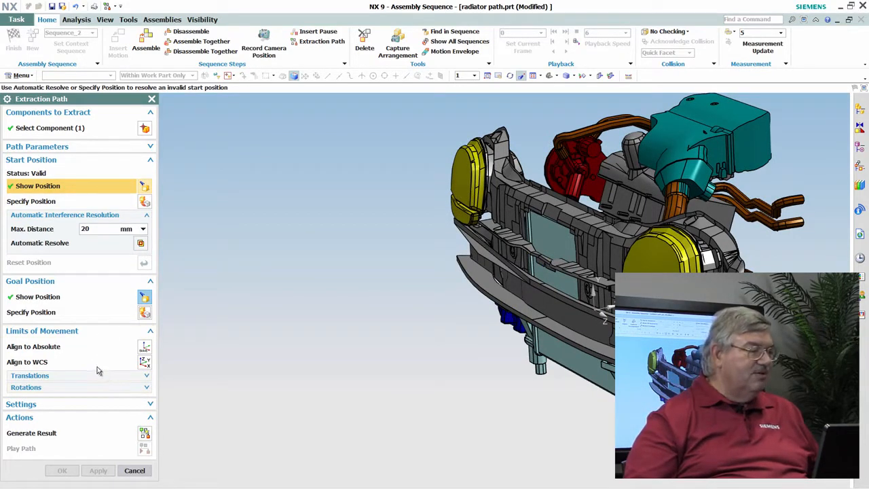
Step: Limit translation about the centroid with Y bounds of 220 mm negative and 820 mm positive
{"action": "left_click", "coordinate": [30, 376]}
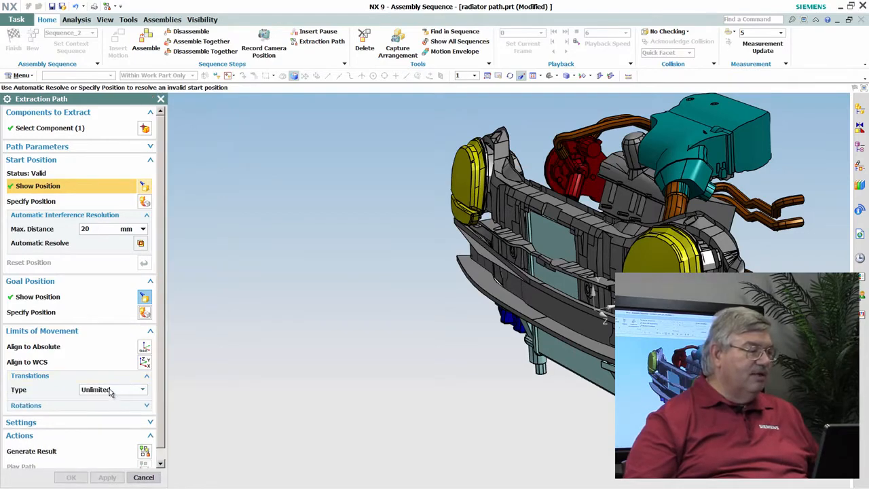
{"action": "left_click", "coordinate": [112, 389]}
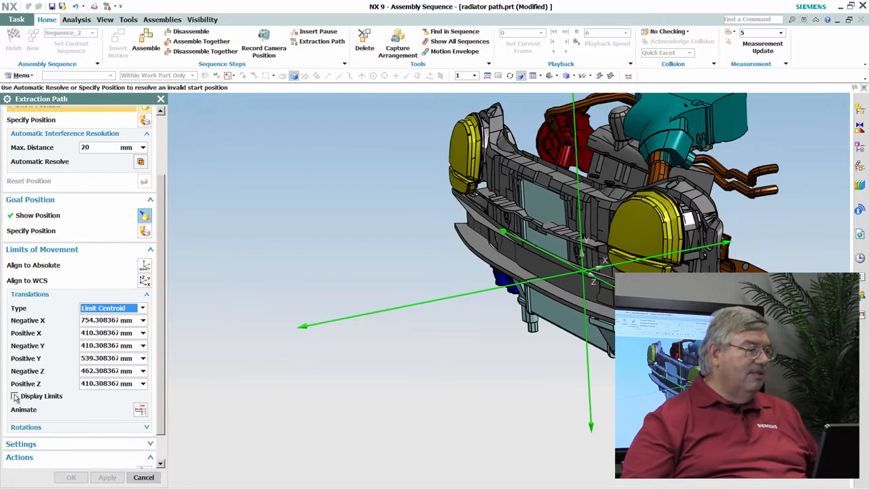
{"action": "left_click", "coordinate": [15, 396]}
{"action": "type", "text": "820"}
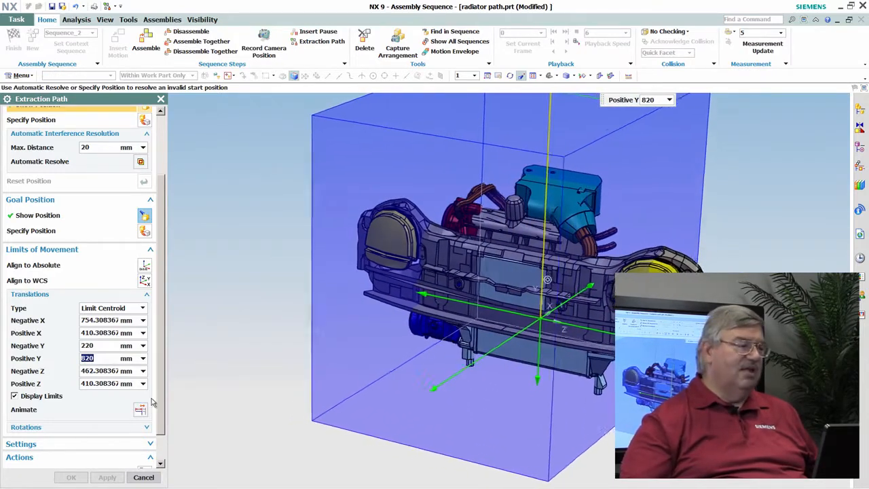
{"action": "left_click", "coordinate": [14, 395]}
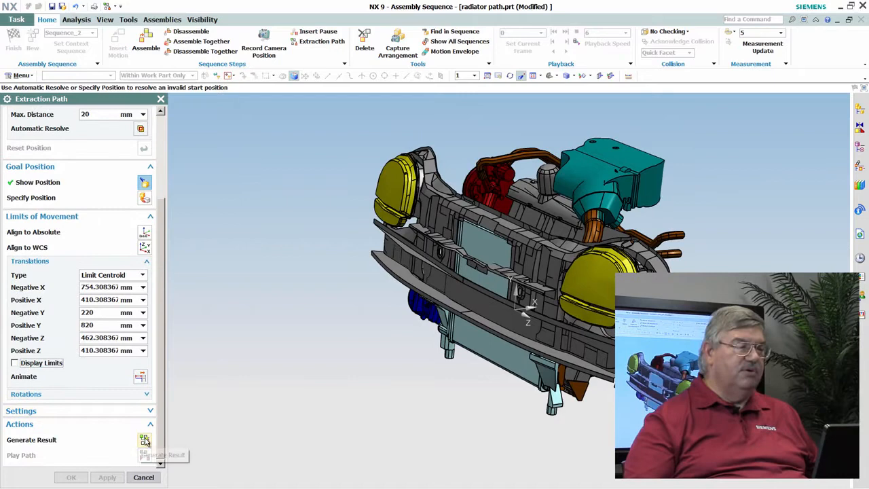
Step: Generate the radiator extraction path result pulling it out in front, and accept it
{"action": "left_click", "coordinate": [143, 439]}
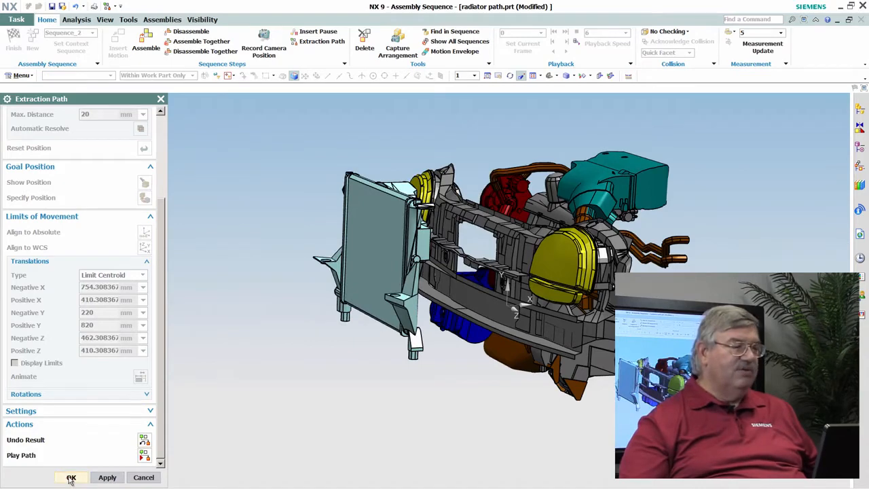
{"action": "left_click", "coordinate": [70, 477]}
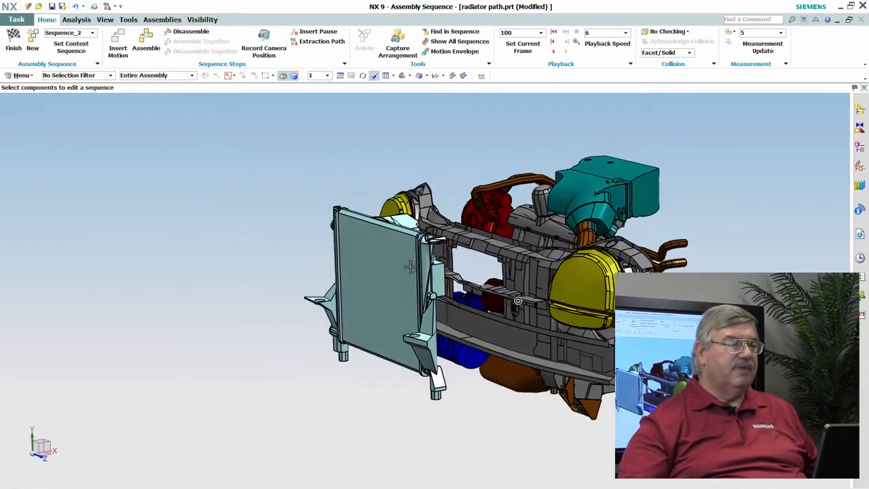
Step: Rewind sequence playback to frame 0 so the radiator returns to its installed position
{"action": "left_click", "coordinate": [552, 32]}
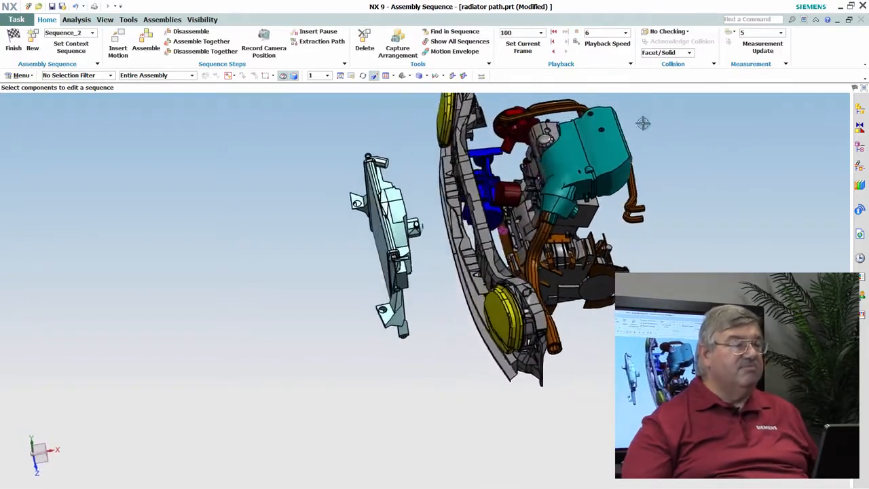
{"action": "left_click", "coordinate": [576, 32]}
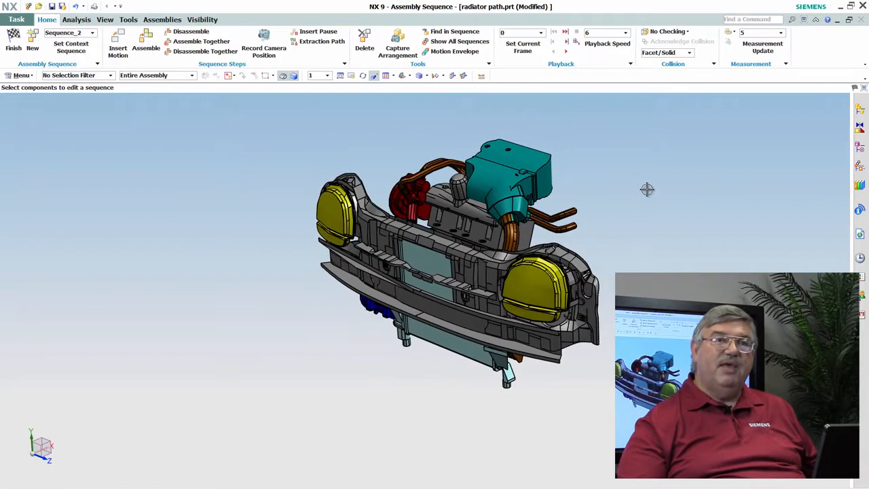
{"action": "mouse_move", "coordinate": [561, 201]}
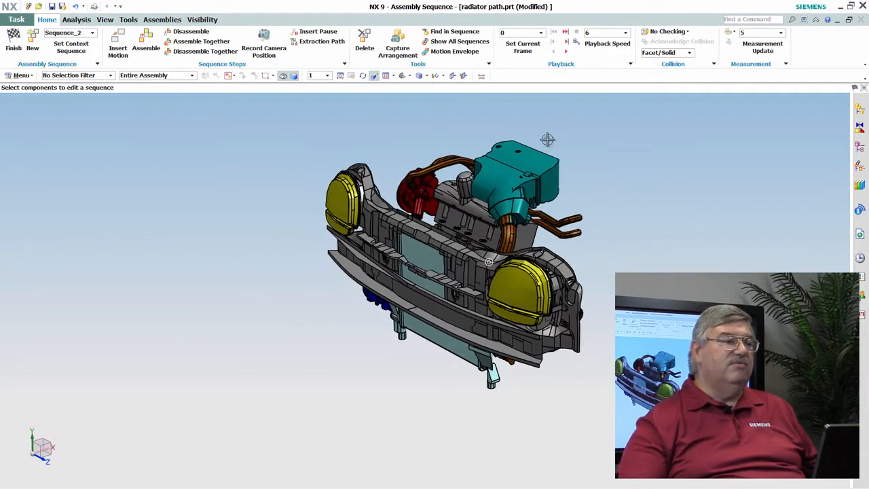
Step: Create a motion envelope body for the radiator across all sequence steps
{"action": "left_click", "coordinate": [453, 50]}
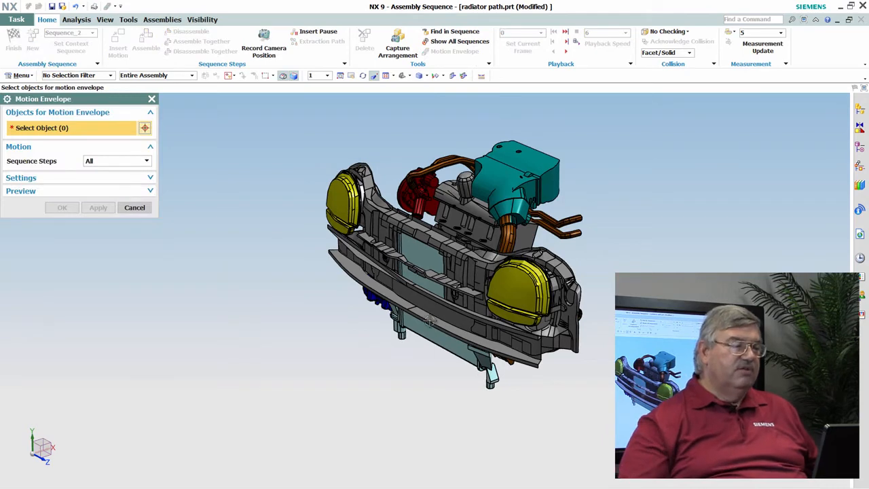
{"action": "left_click", "coordinate": [434, 305]}
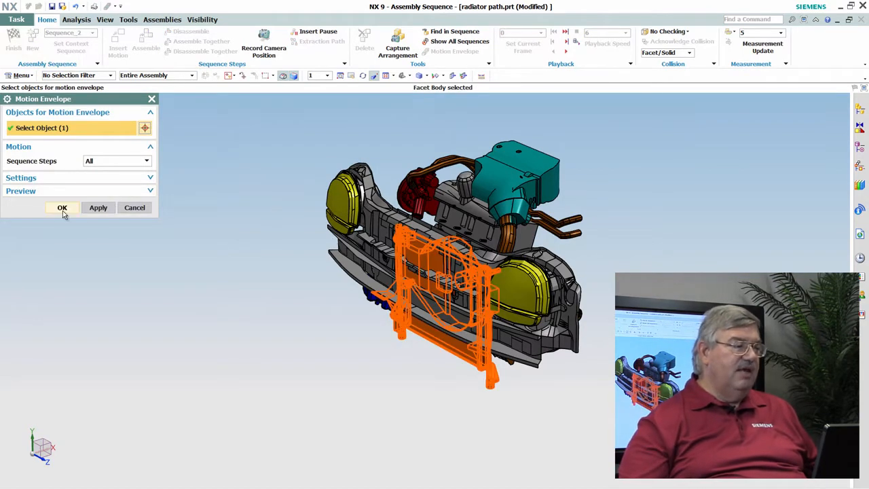
{"action": "left_click", "coordinate": [61, 207]}
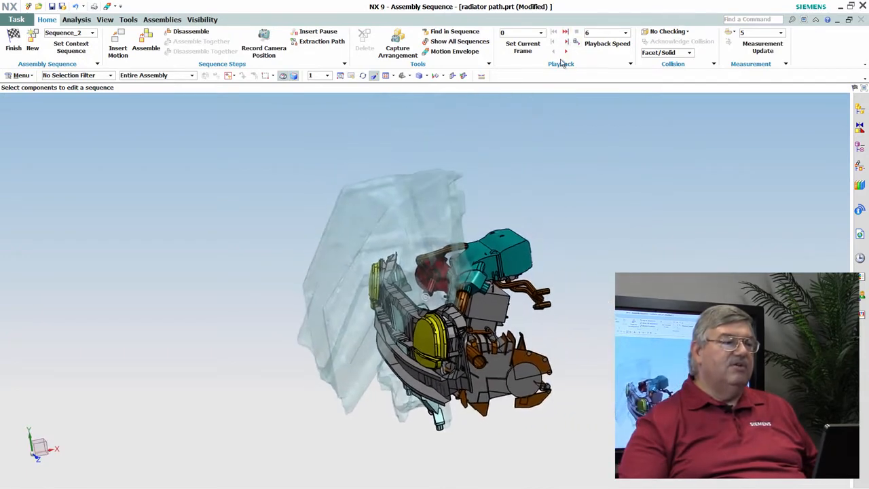
Step: Play the sequence forward to frame 100, pulling the radiator out through its envelope
{"action": "left_click", "coordinate": [565, 32]}
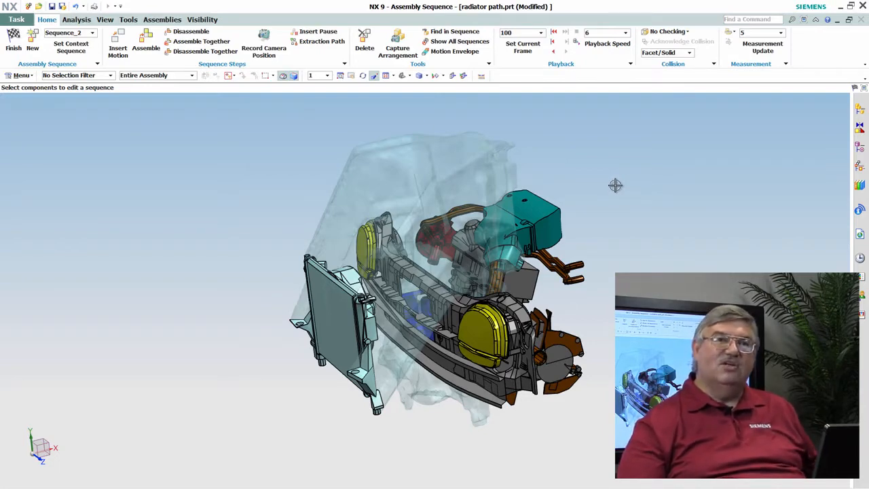
{"action": "mouse_move", "coordinate": [605, 186]}
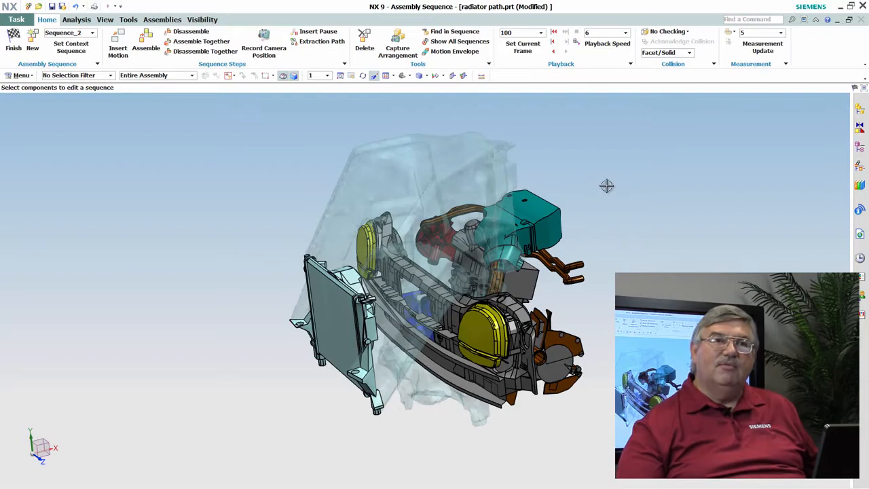
{"action": "mouse_move", "coordinate": [582, 185]}
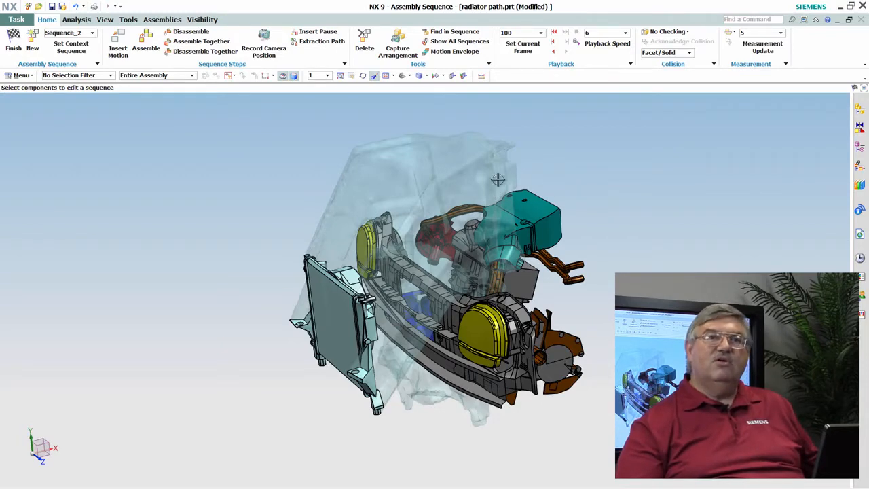
{"action": "mouse_move", "coordinate": [639, 182]}
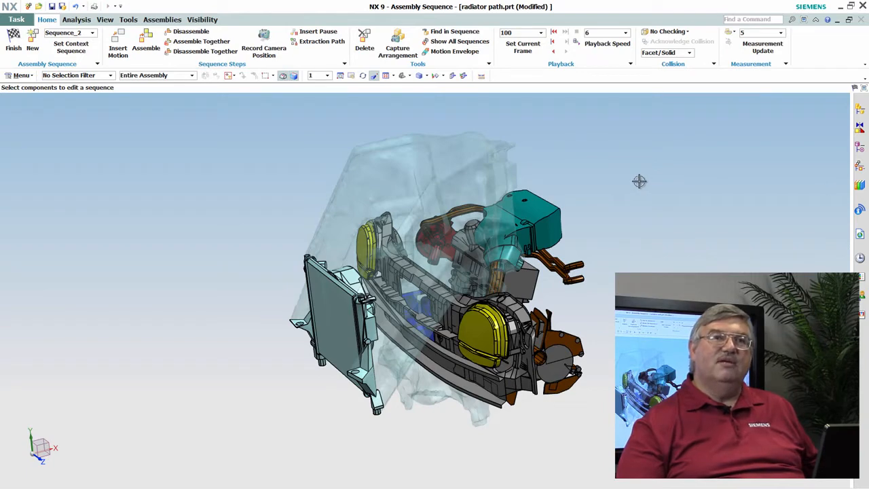
{"action": "mouse_move", "coordinate": [593, 190]}
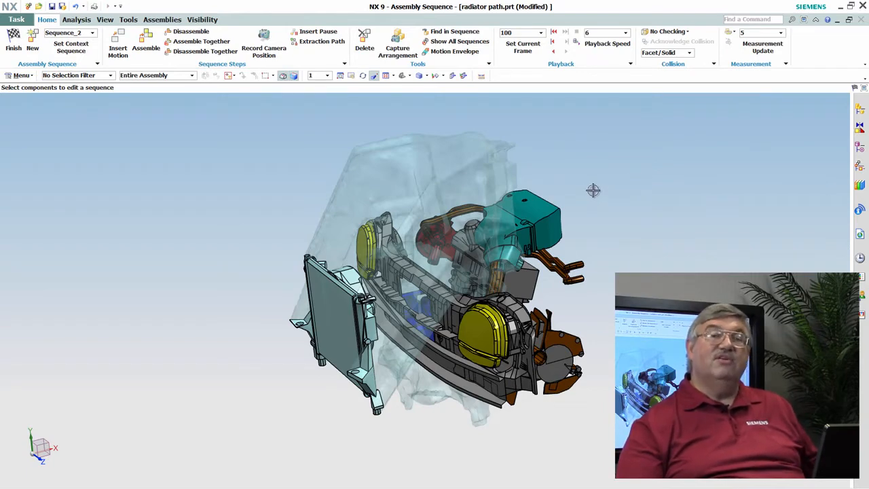
{"action": "mouse_move", "coordinate": [613, 185]}
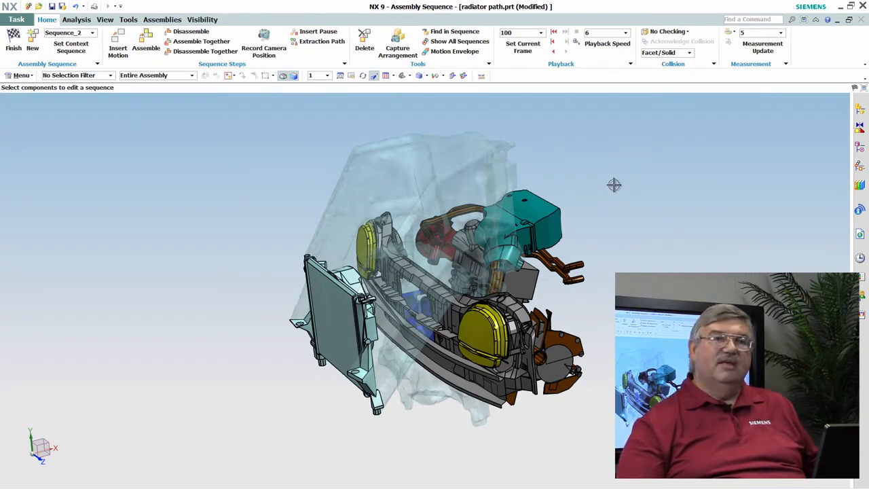